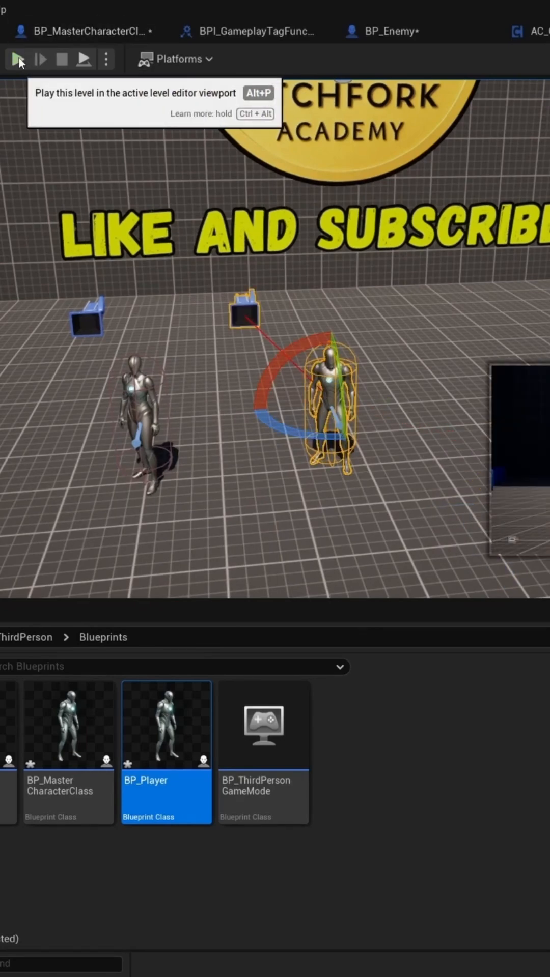
- Launch a Play In Editor session of the level from the toolbar (Alt+P)
click(16, 59)
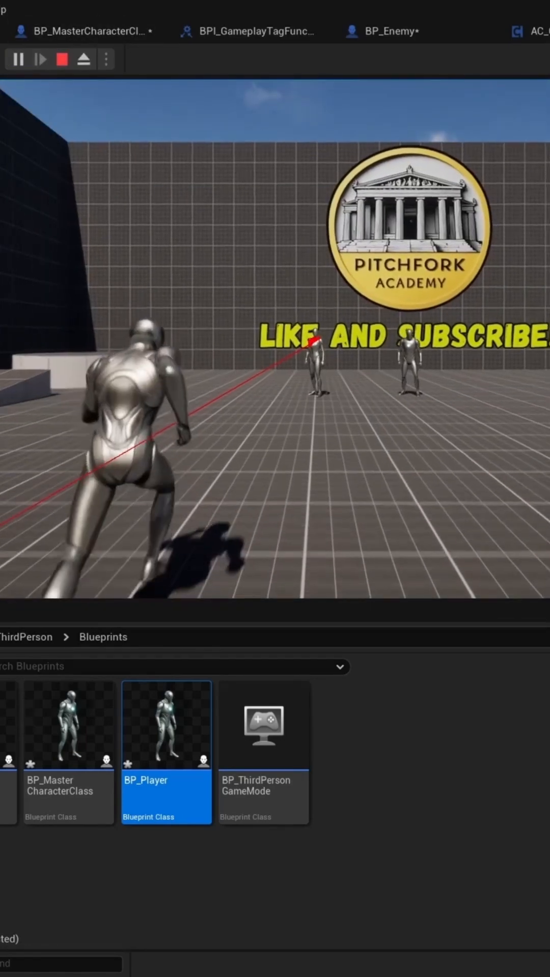